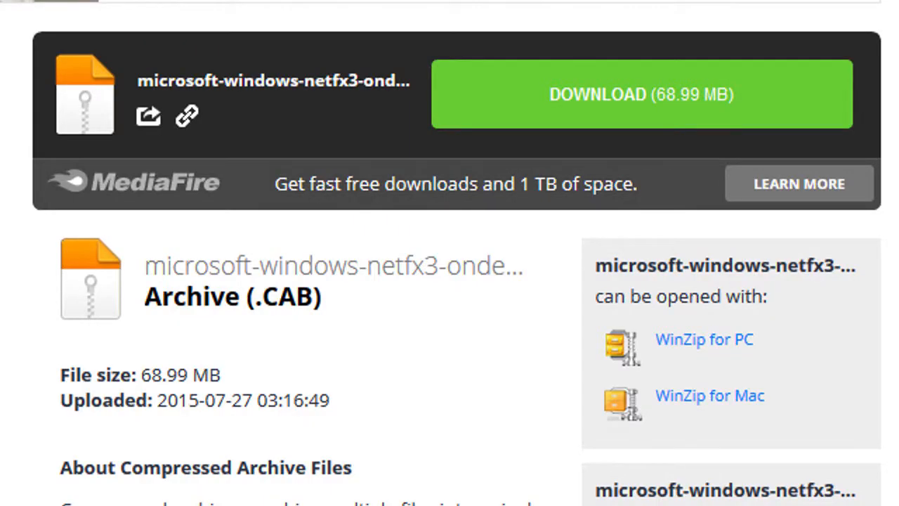
pyautogui.moveTo(555, 141)
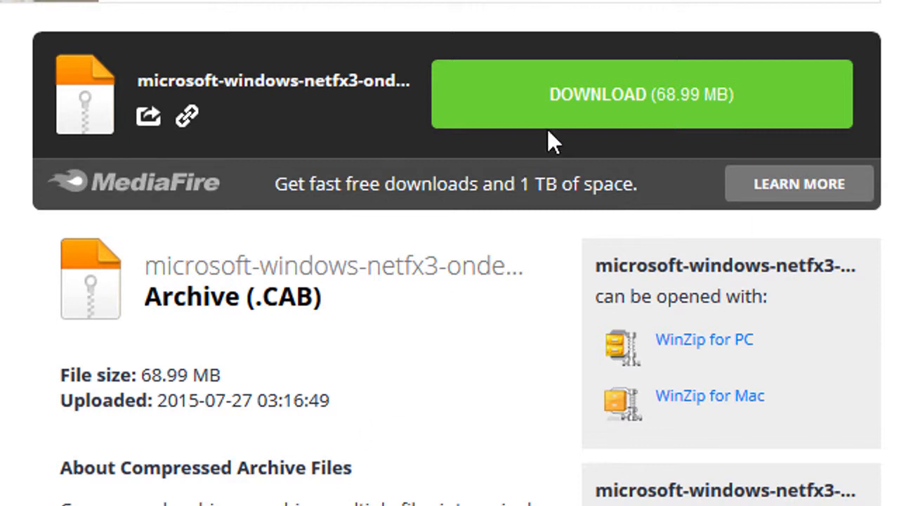
# Download microsoft-windows-netfx3-ondemand-package.cab from MediaFire, choosing Save File
pyautogui.click(640, 94)
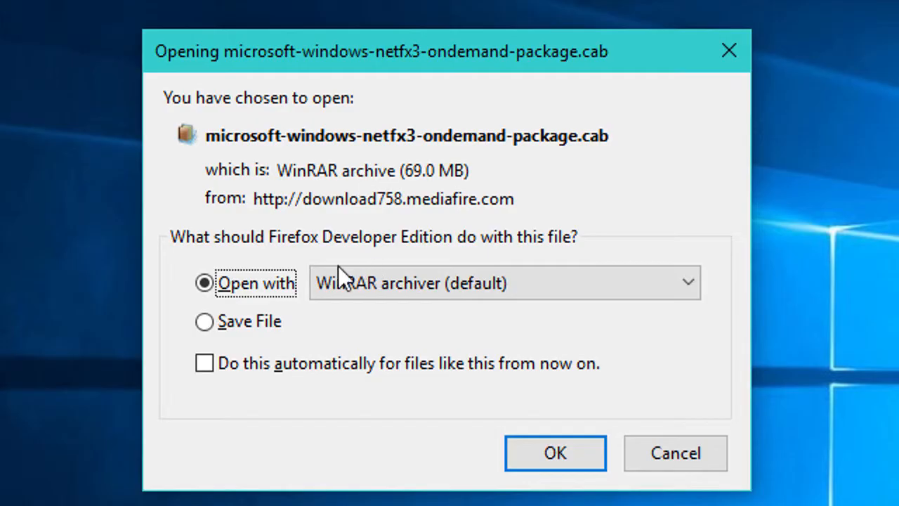
pyautogui.click(205, 320)
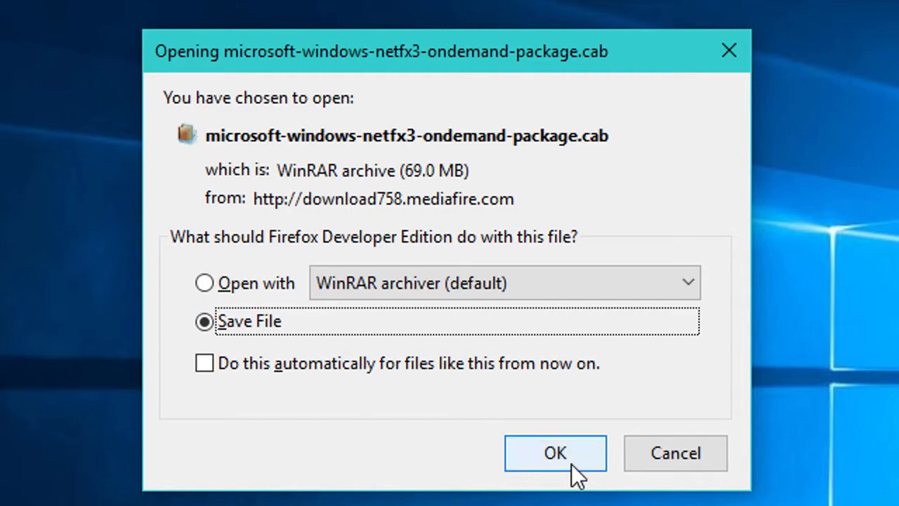
pyautogui.click(554, 452)
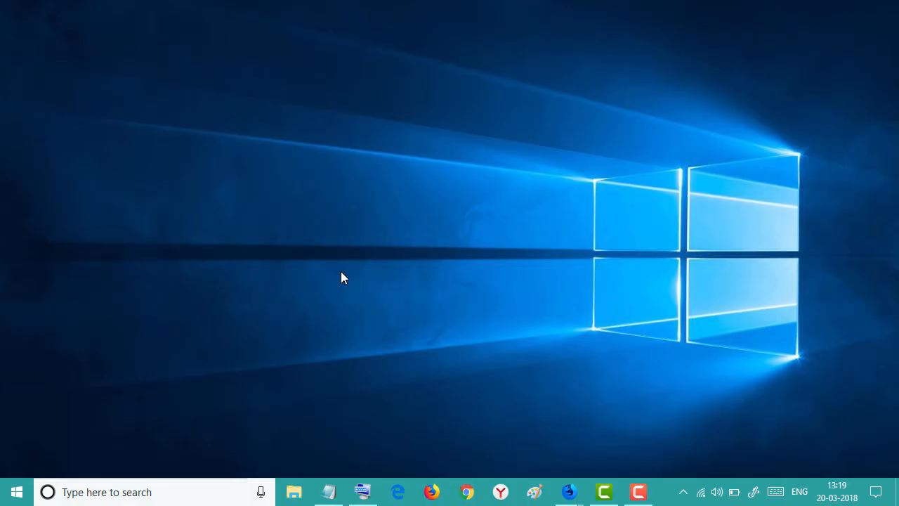
pyautogui.moveTo(335, 294)
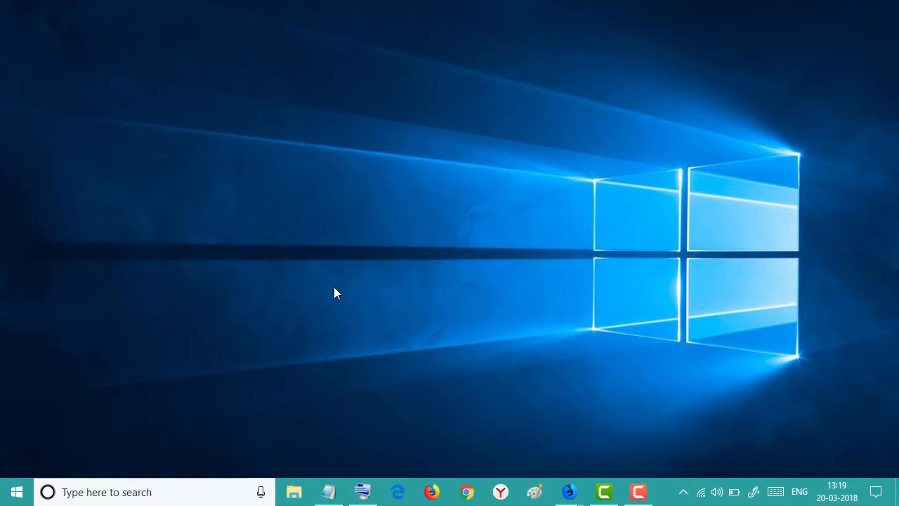
pyautogui.moveTo(358, 414)
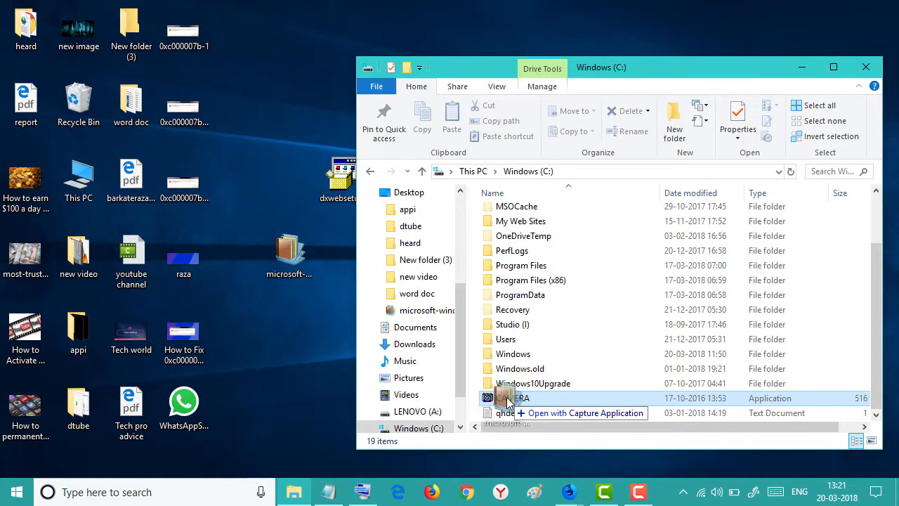
pyautogui.moveTo(621, 416)
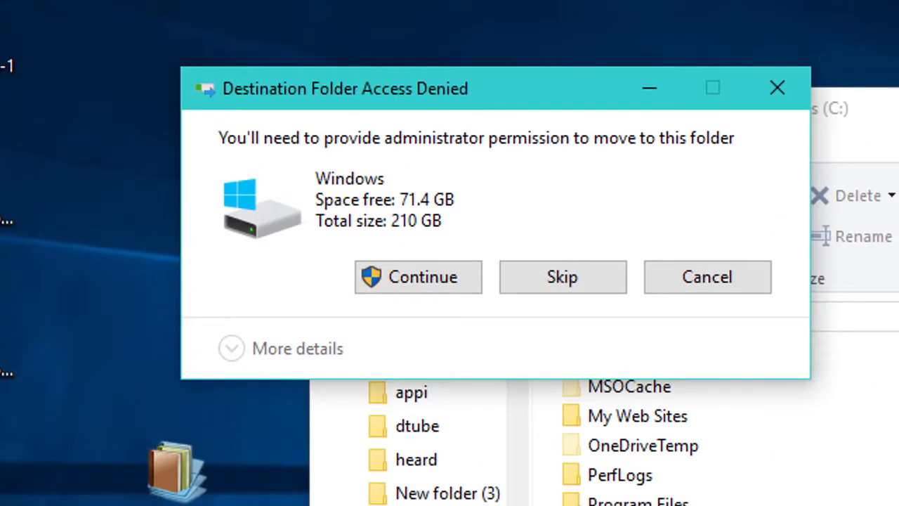
pyautogui.moveTo(377, 309)
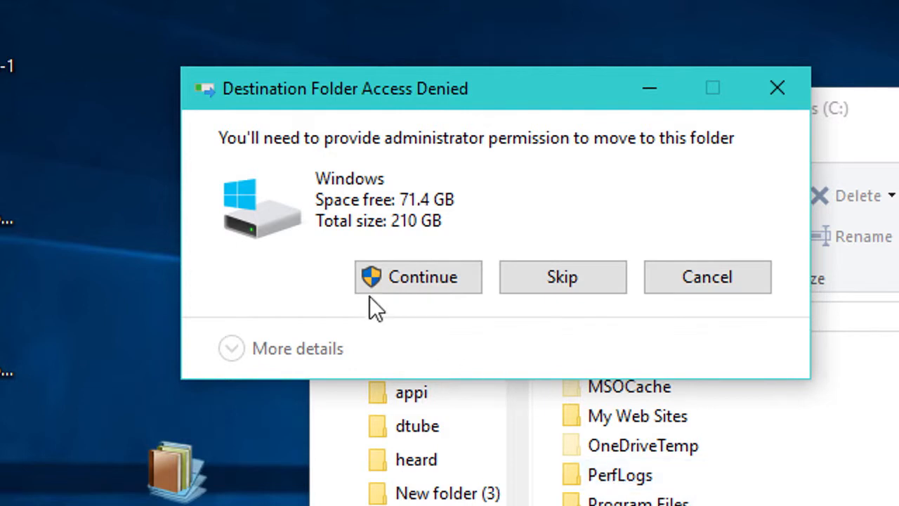
# Grant administrator permission to finish moving the .cab file into the C: drive root
pyautogui.click(417, 277)
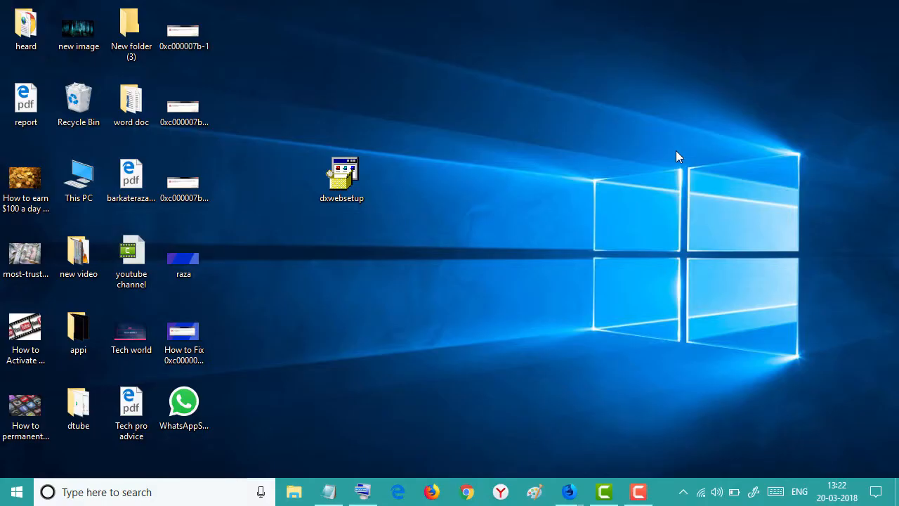
pyautogui.moveTo(65, 479)
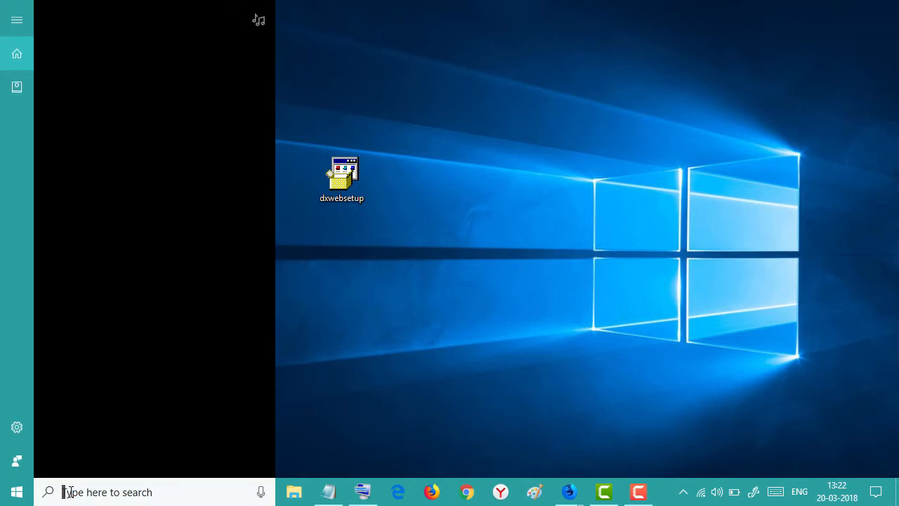
# Search for cmd and launch Command Prompt with administrator rights
pyautogui.click(47, 491)
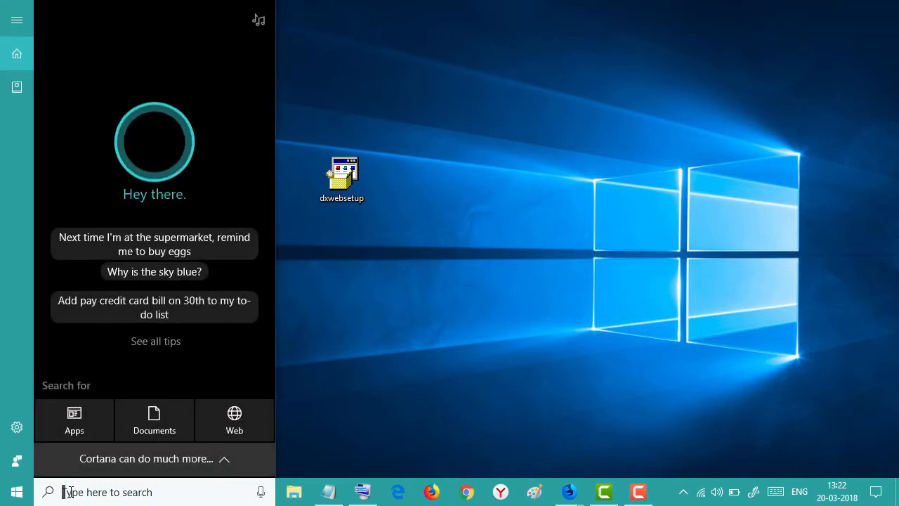
pyautogui.write('cmd')
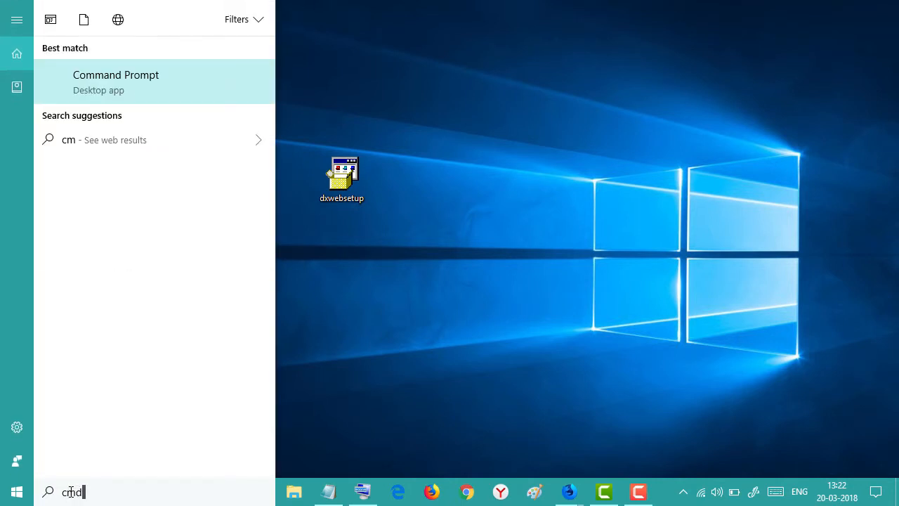
pyautogui.write('d')
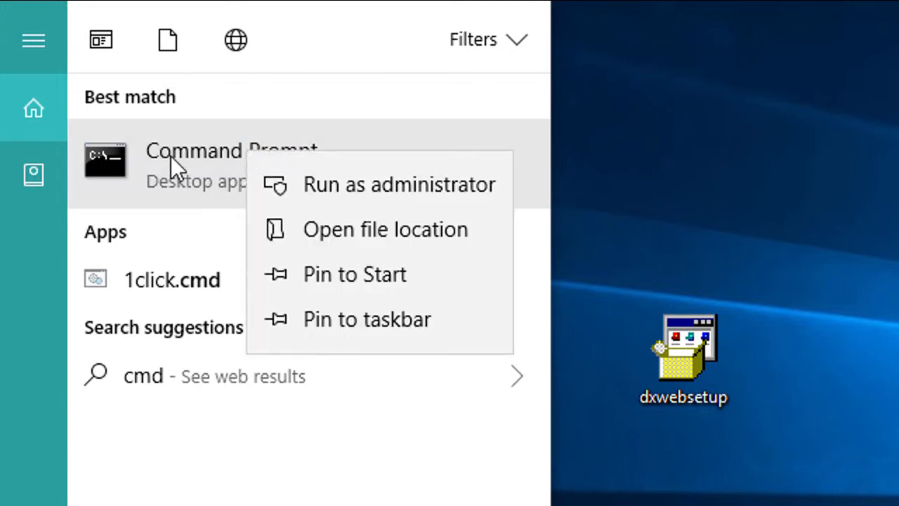
pyautogui.moveTo(326, 194)
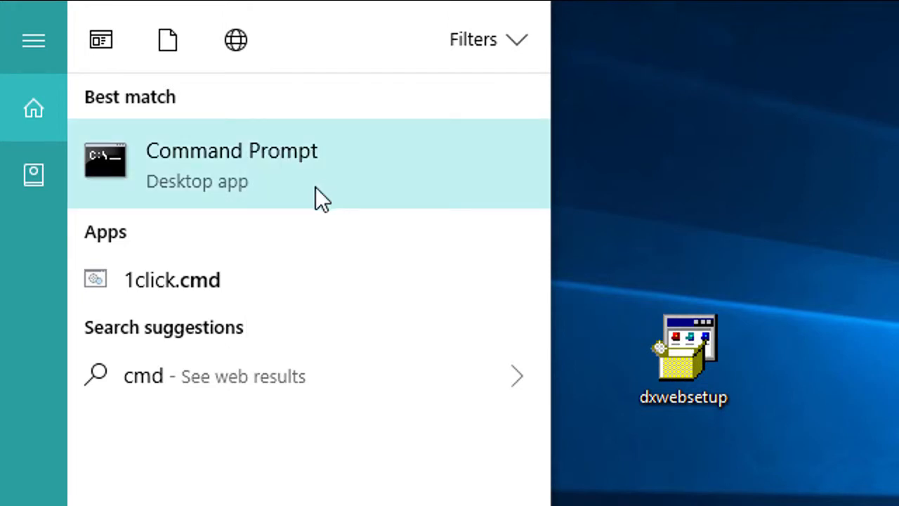
pyautogui.click(230, 151)
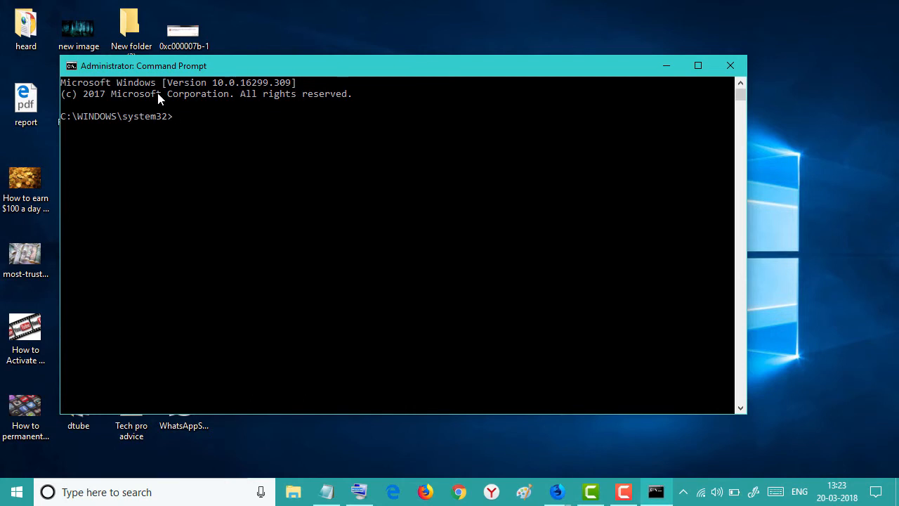
# Run Dism.exe /online /enable-feature /featurename:NetFX3 /source:C:\ /LimitAccess to enable .NET 3.5
pyautogui.write('Dism.exe /online /enable-feature /featurename:NetFX3 /source:C:\\ /LimitAccess')
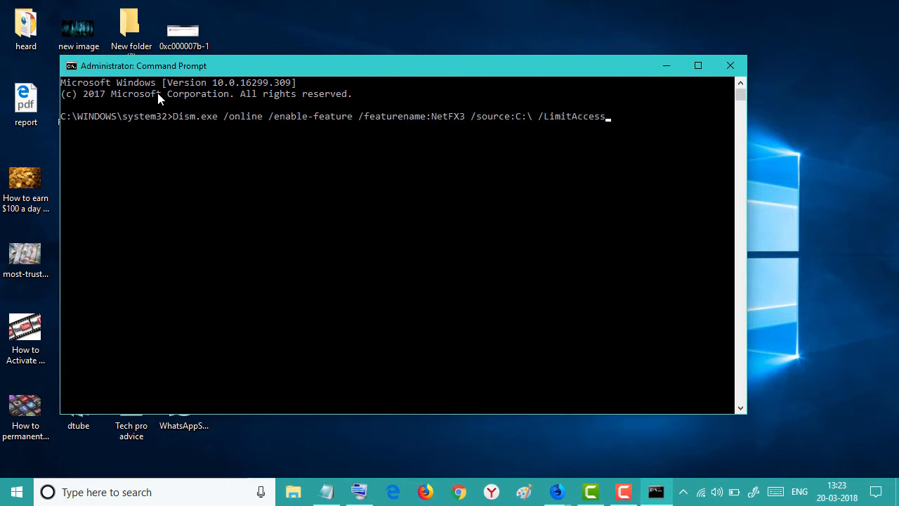
pyautogui.moveTo(158, 348)
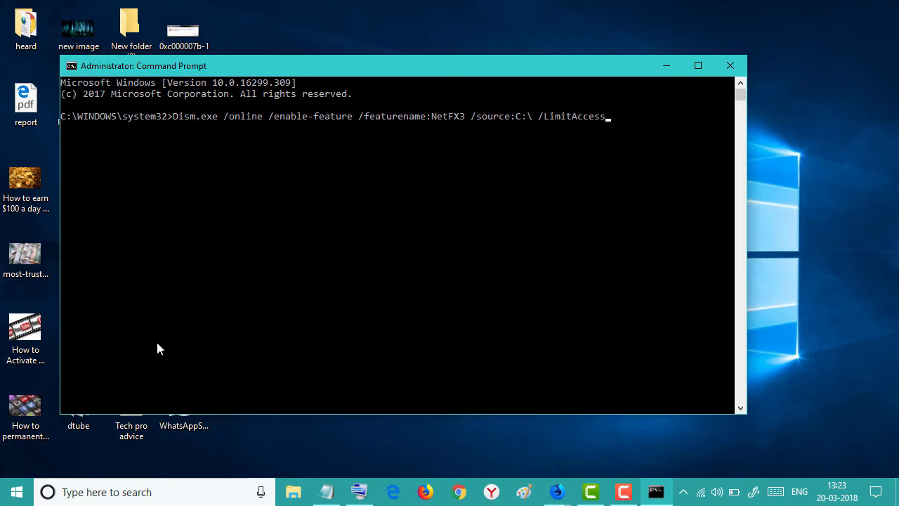
pyautogui.press('enter')
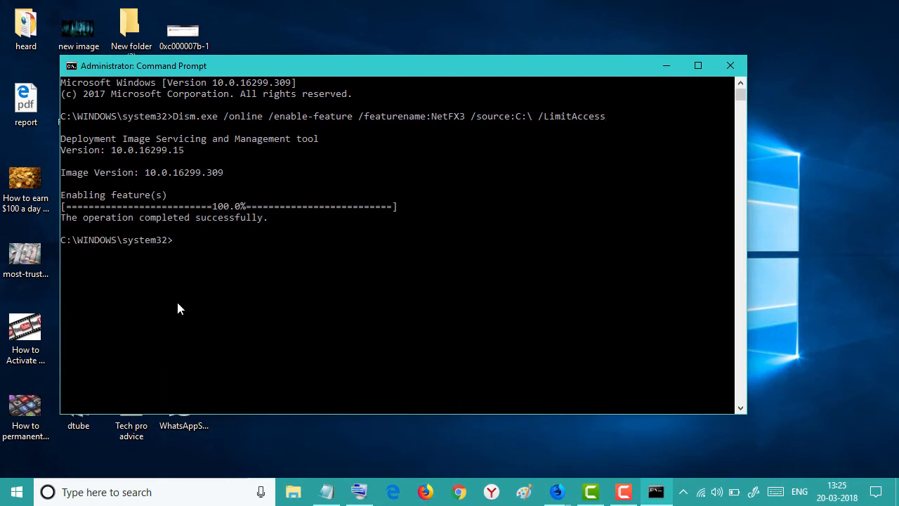
pyautogui.moveTo(222, 228)
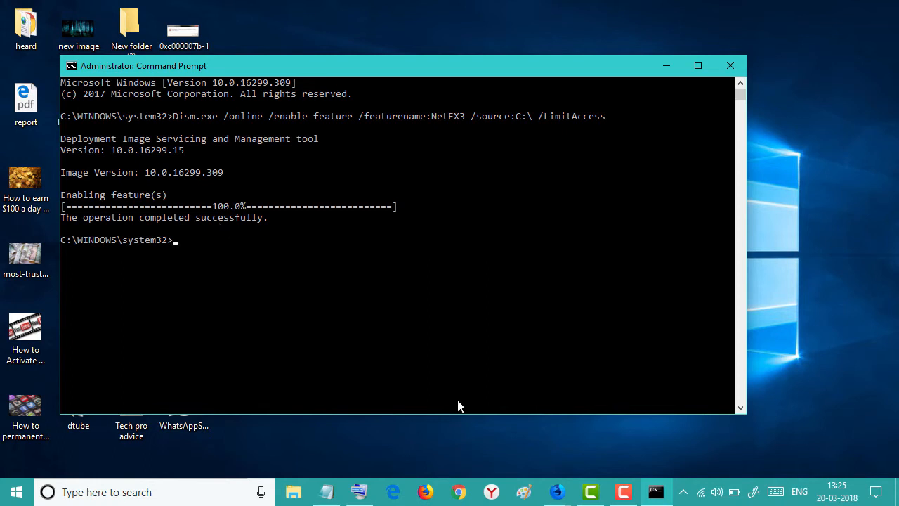
pyautogui.moveTo(435, 431)
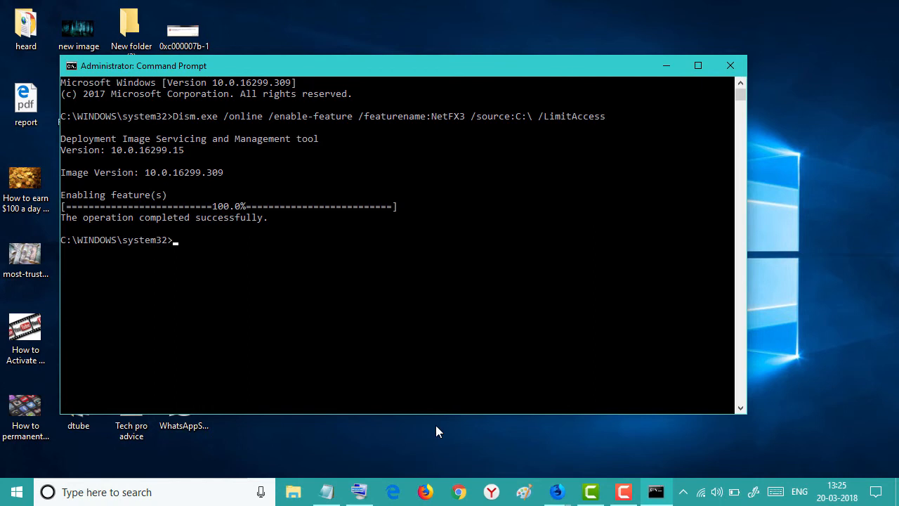